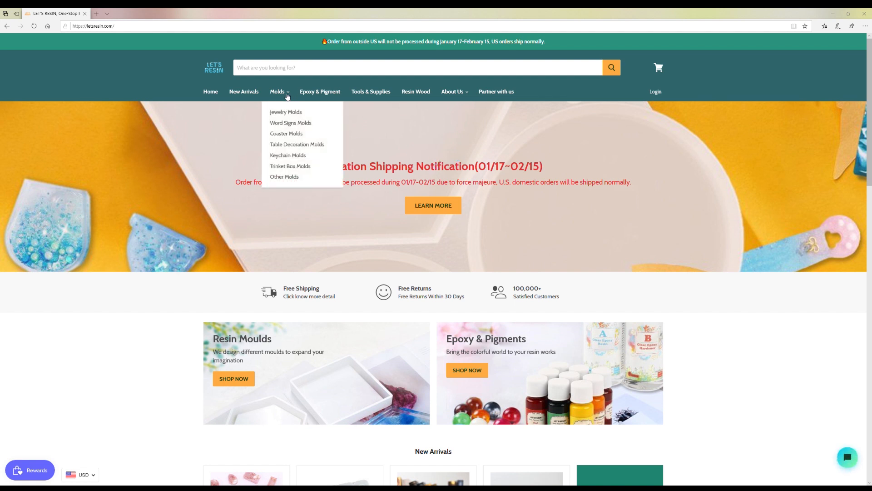
pyautogui.moveTo(285, 112)
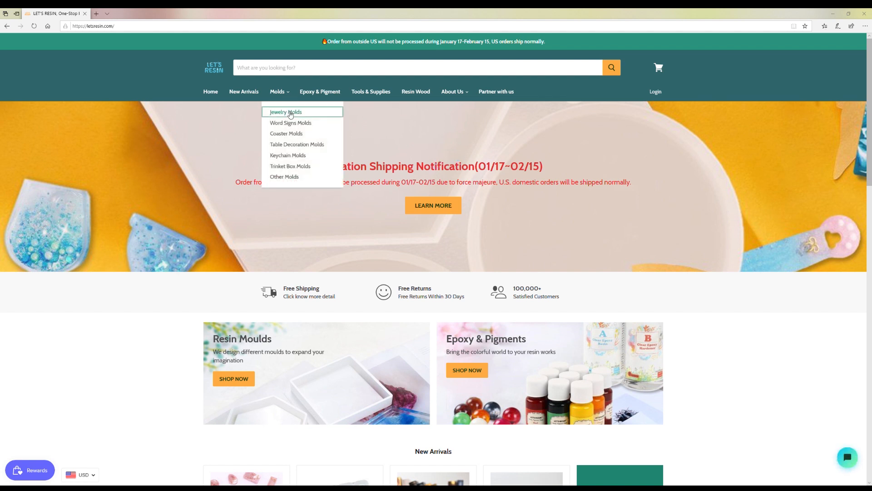
# Browse the Jewelry Molds product listing, then move on to the Epoxy & Pigment category
pyautogui.click(286, 112)
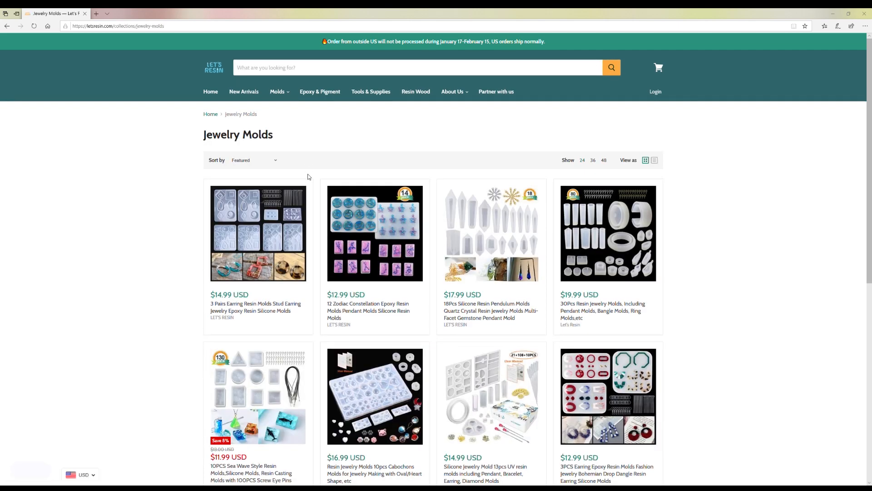
pyautogui.scroll(-3)
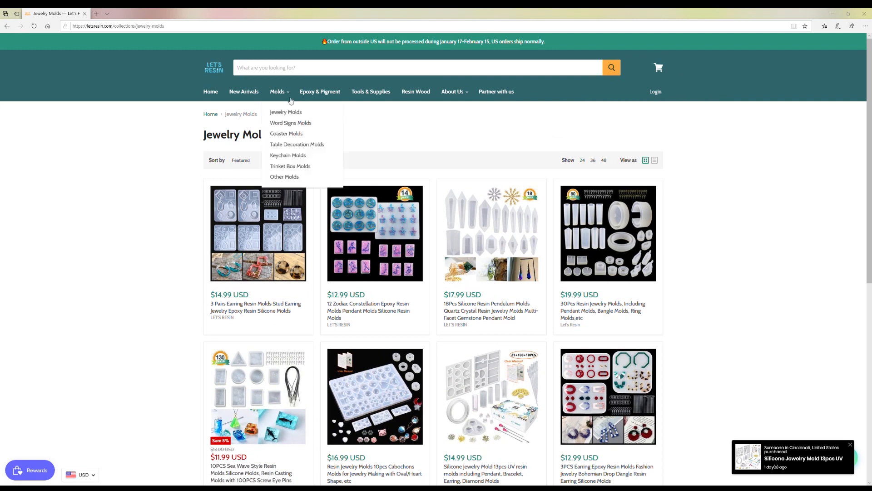
pyautogui.click(319, 92)
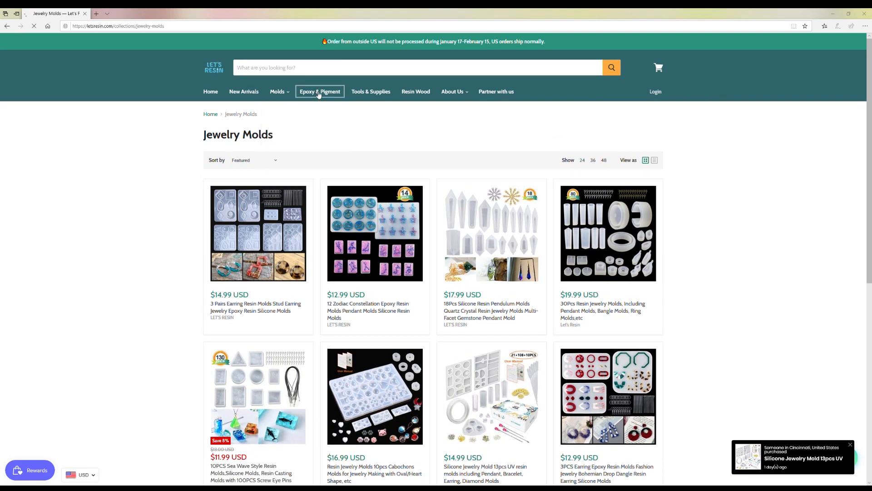
# Scroll through the Epoxy & Pigment grid of resin dyes, pigments, epoxy and UV resin products
pyautogui.click(319, 91)
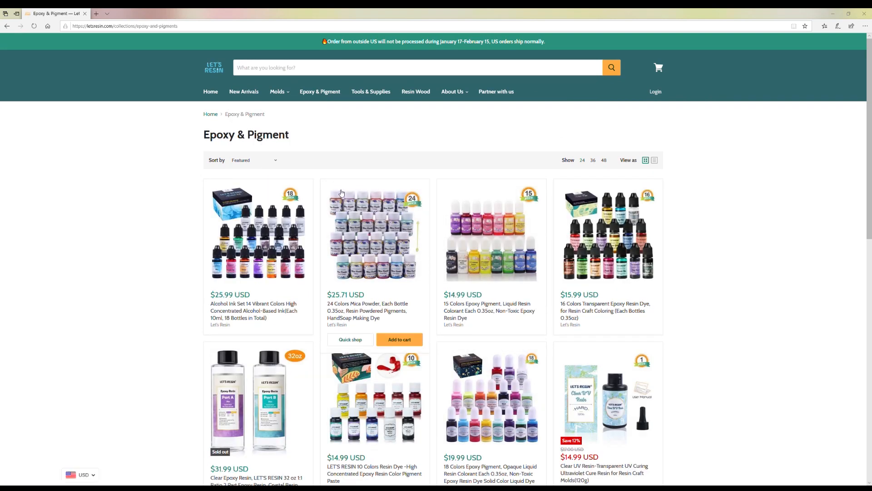
pyautogui.scroll(-3)
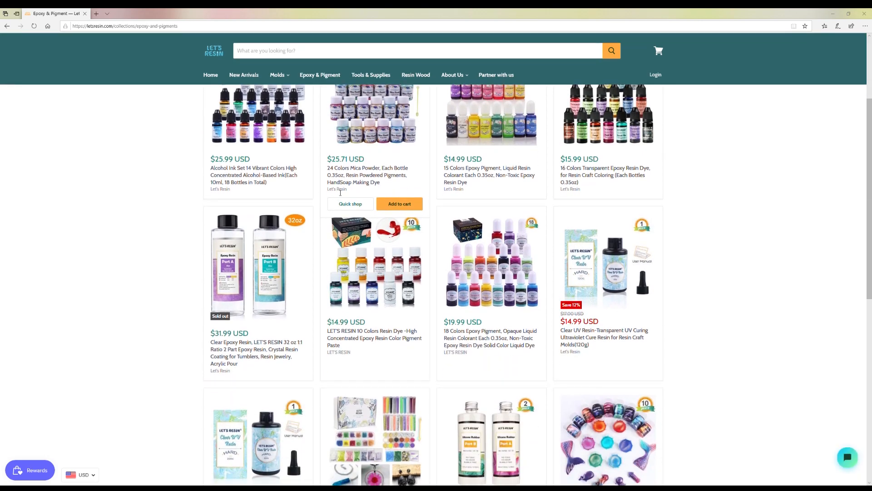
pyautogui.scroll(-3)
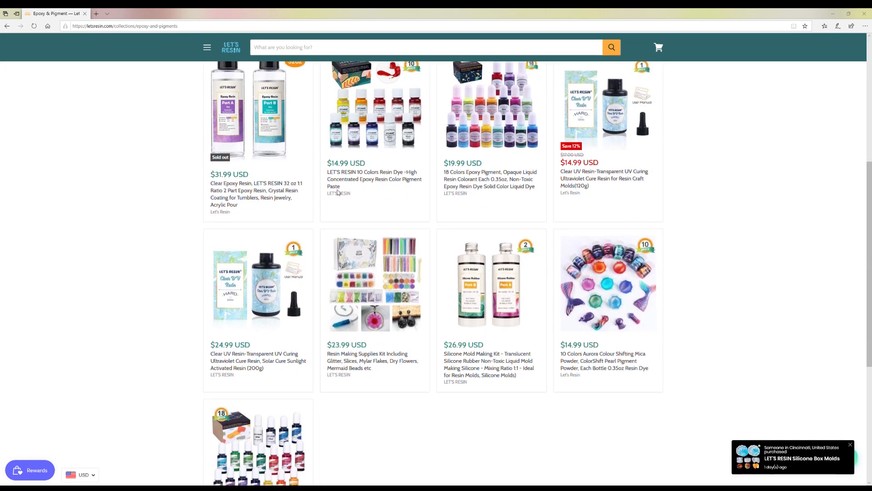